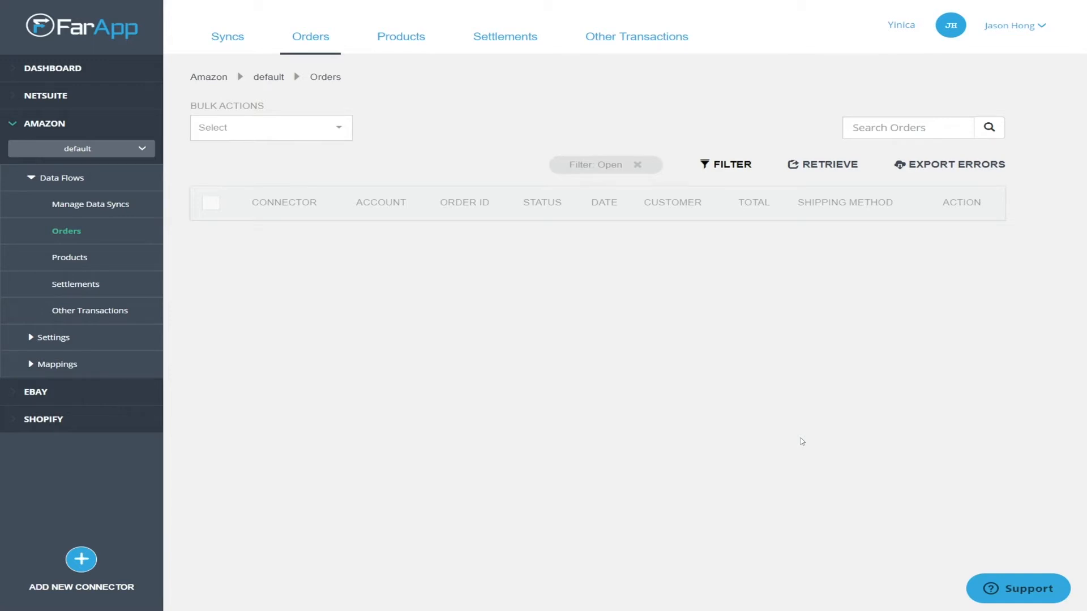
pyautogui.moveTo(224, 302)
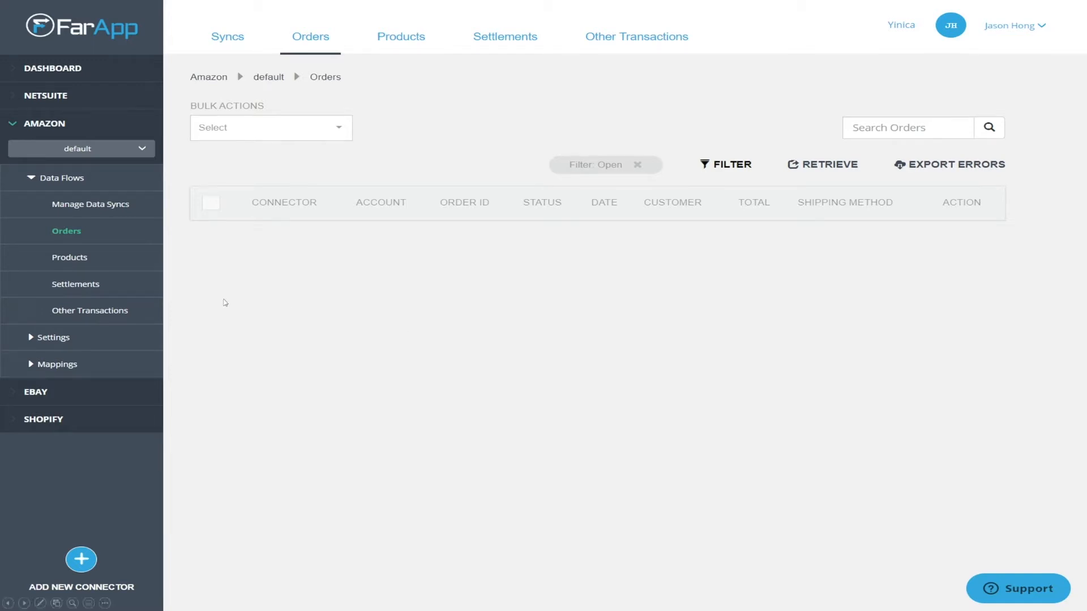
pyautogui.moveTo(73, 135)
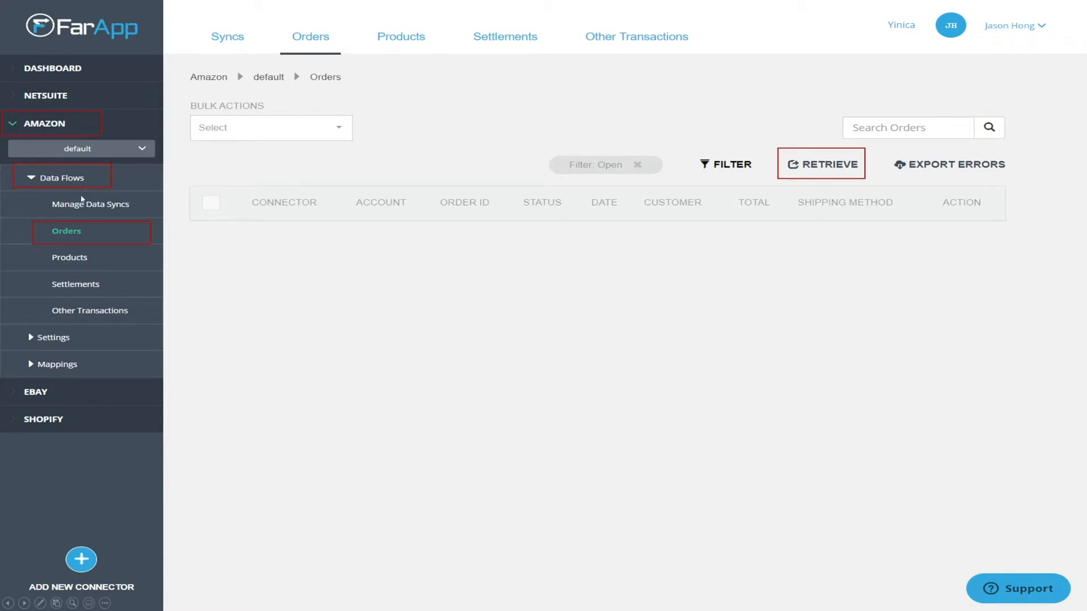
pyautogui.moveTo(607, 260)
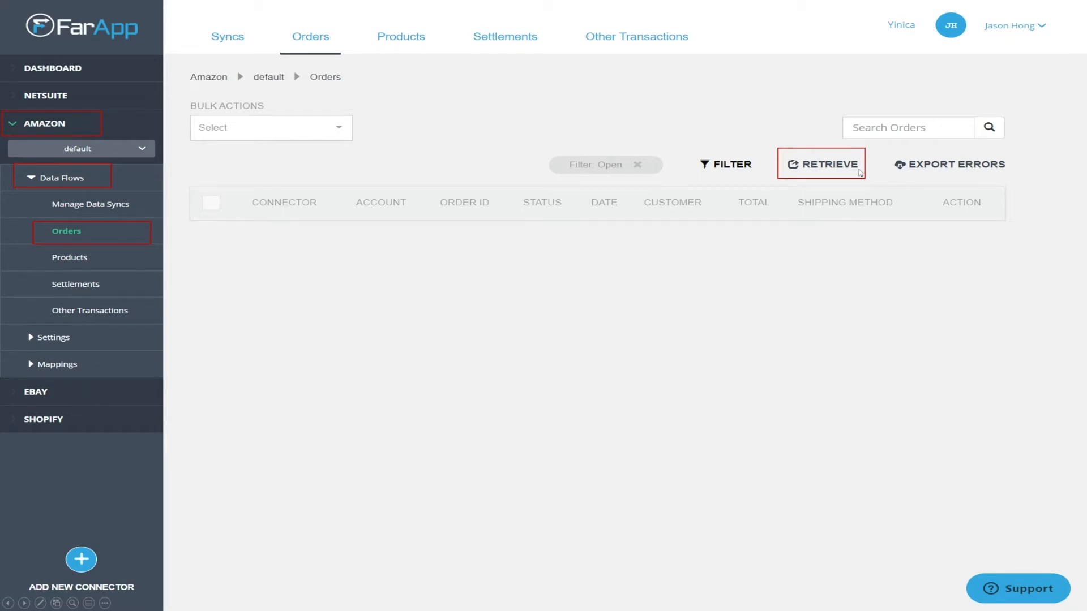
pyautogui.click(821, 164)
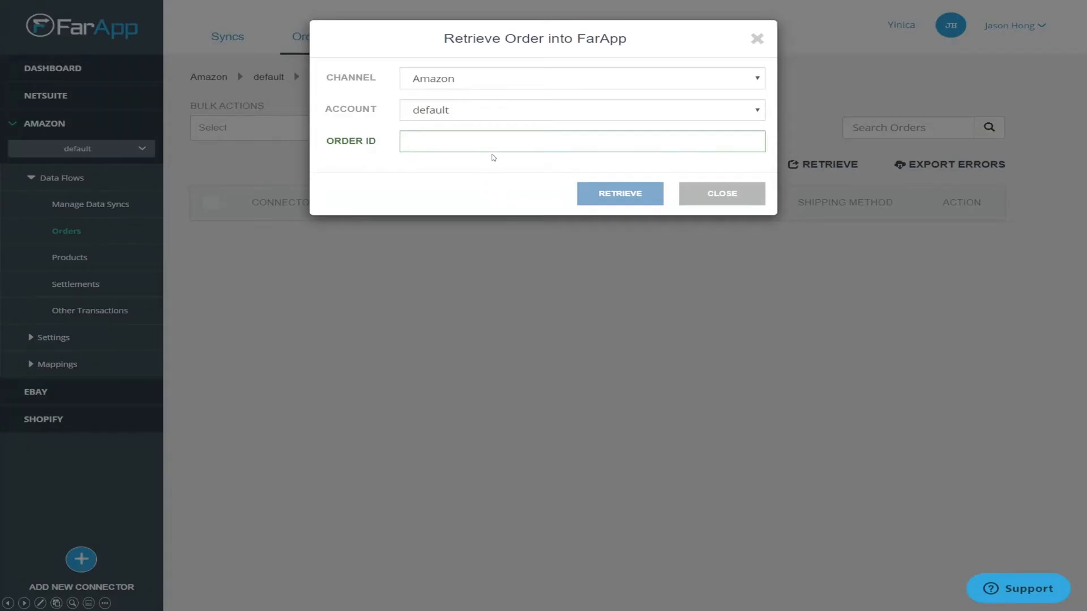
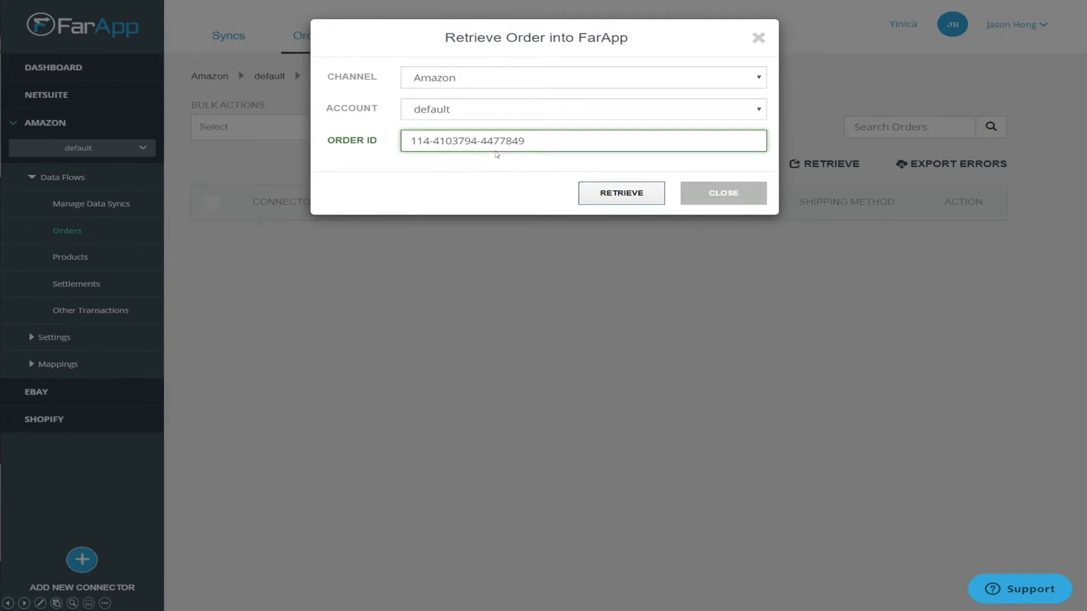
pyautogui.moveTo(643, 209)
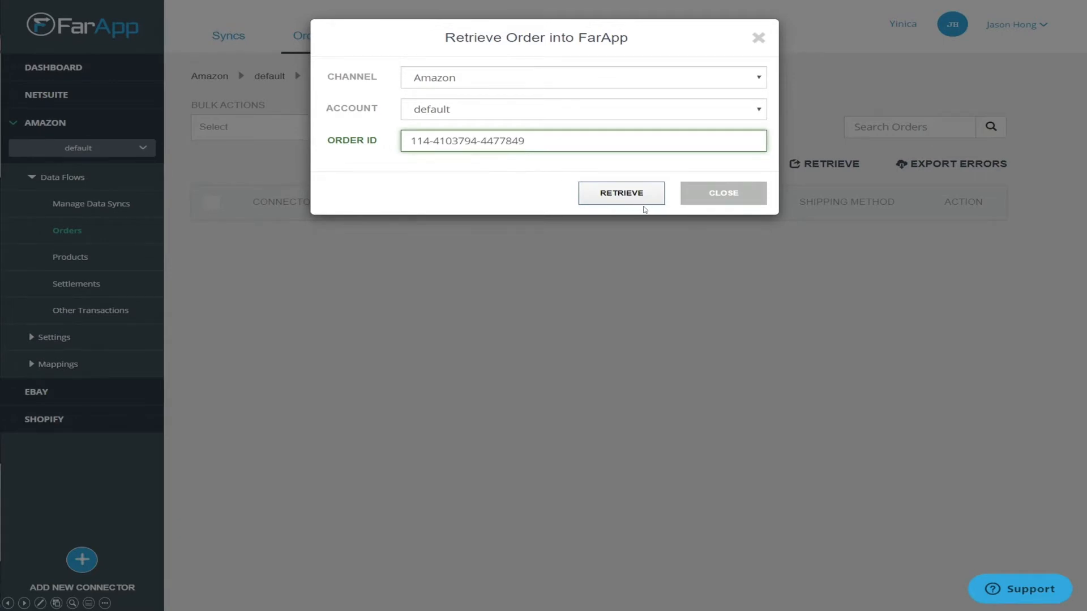
pyautogui.click(621, 193)
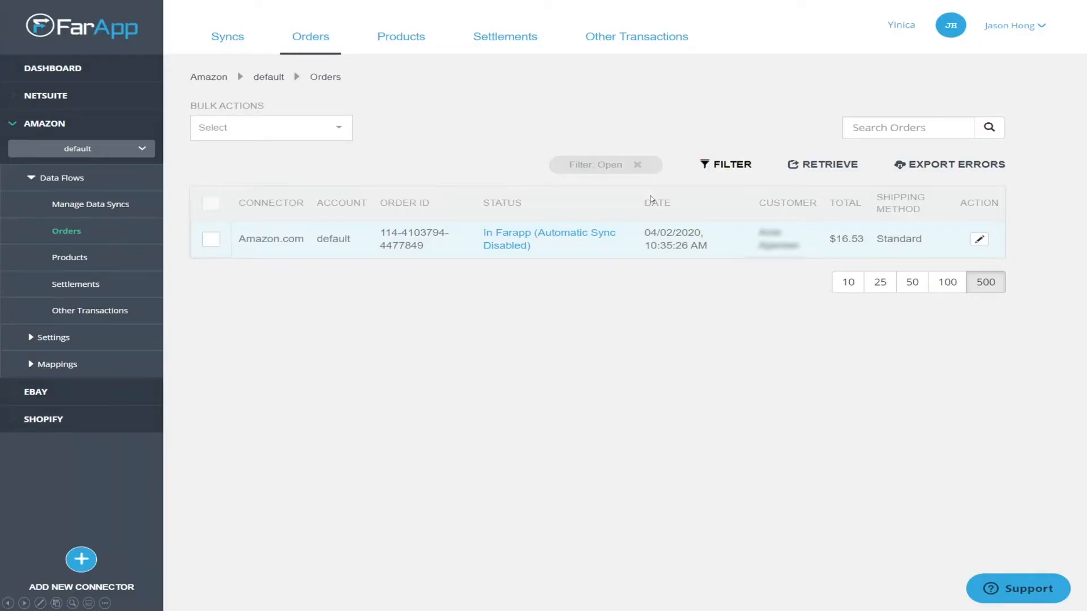
pyautogui.moveTo(826, 267)
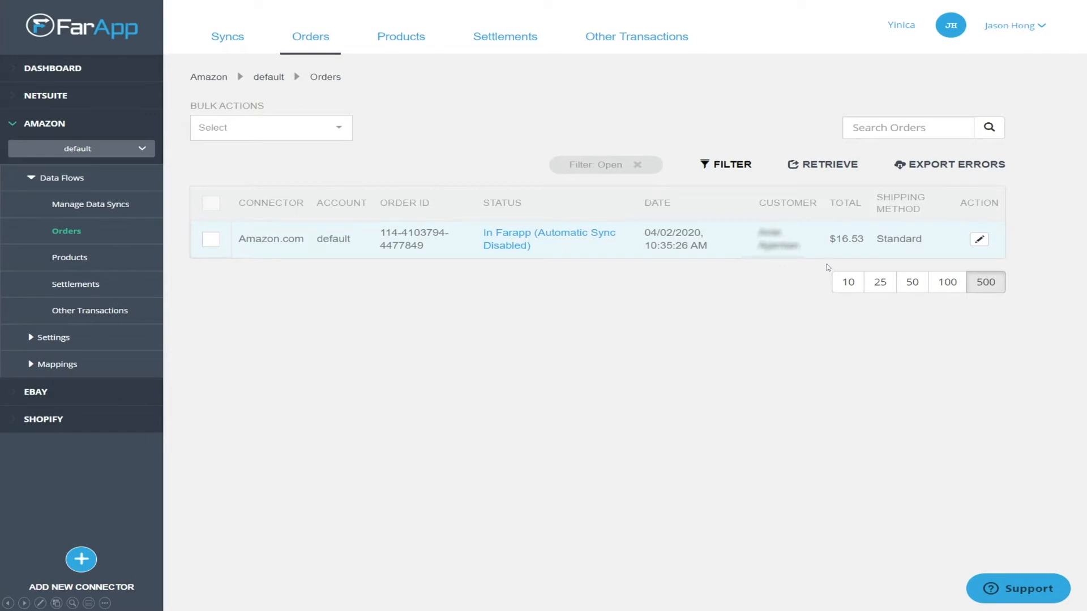
pyautogui.click(979, 239)
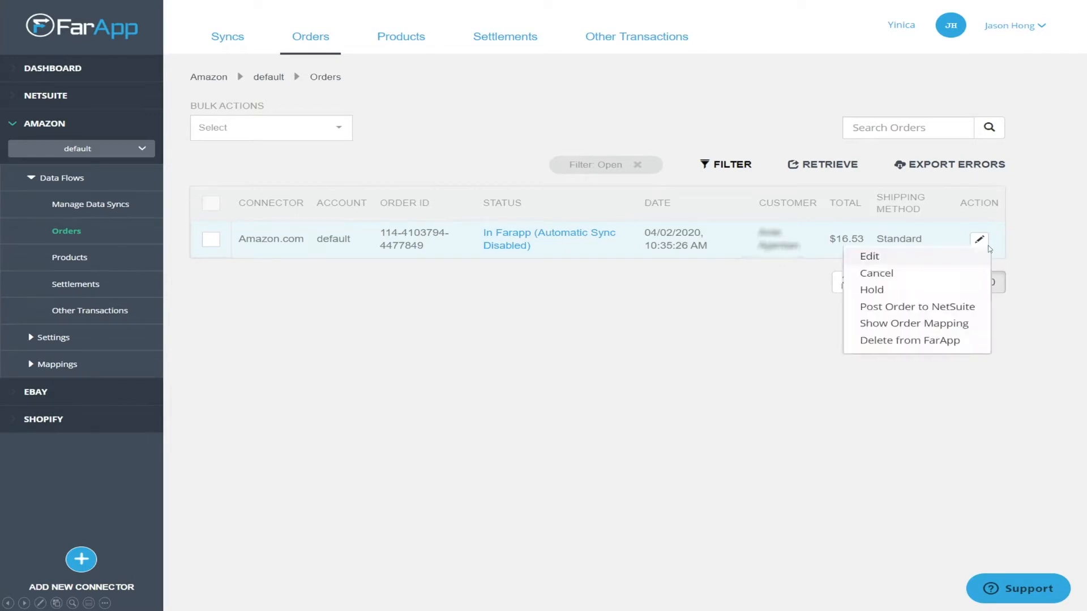
pyautogui.moveTo(943, 257)
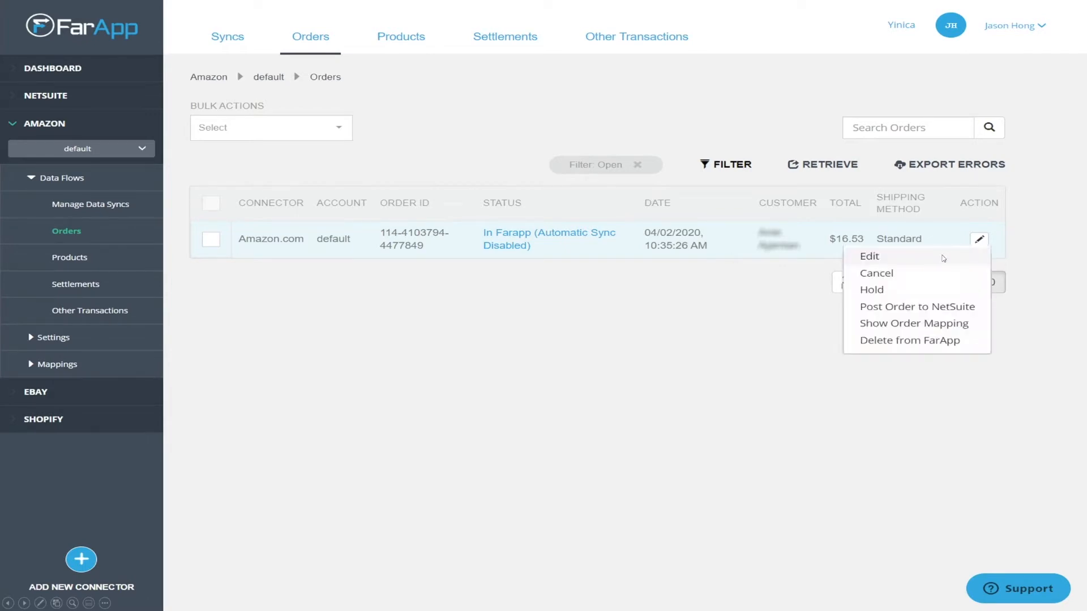
pyautogui.click(868, 256)
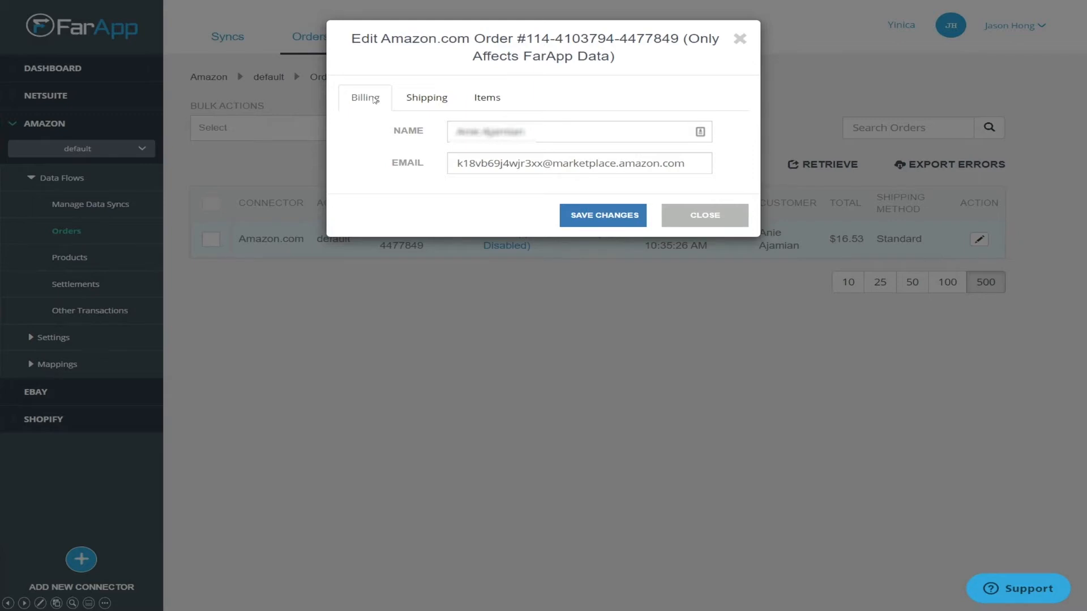
pyautogui.click(425, 97)
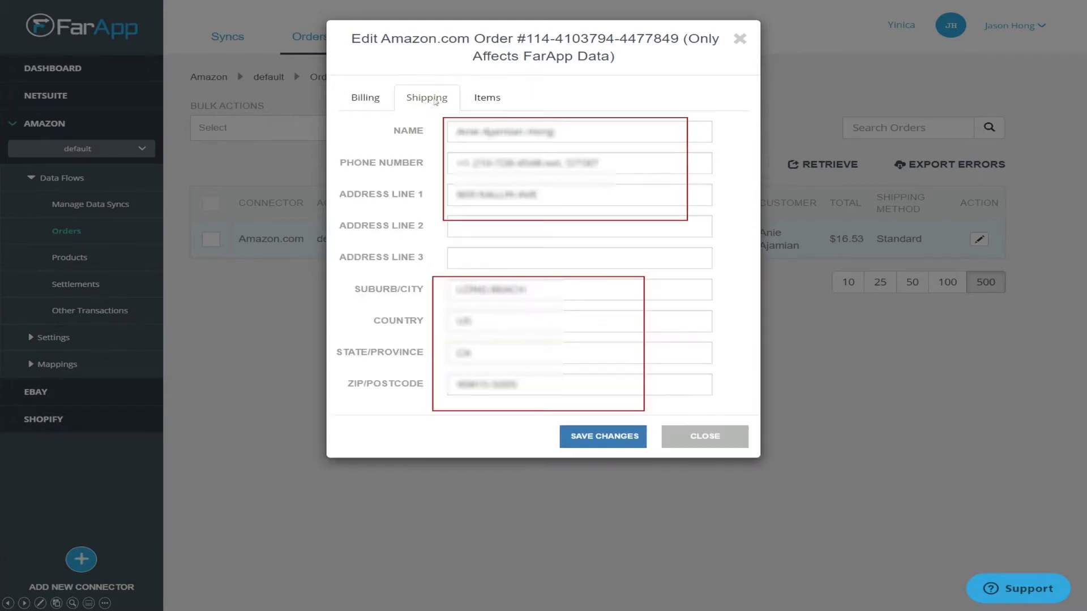
pyautogui.click(487, 98)
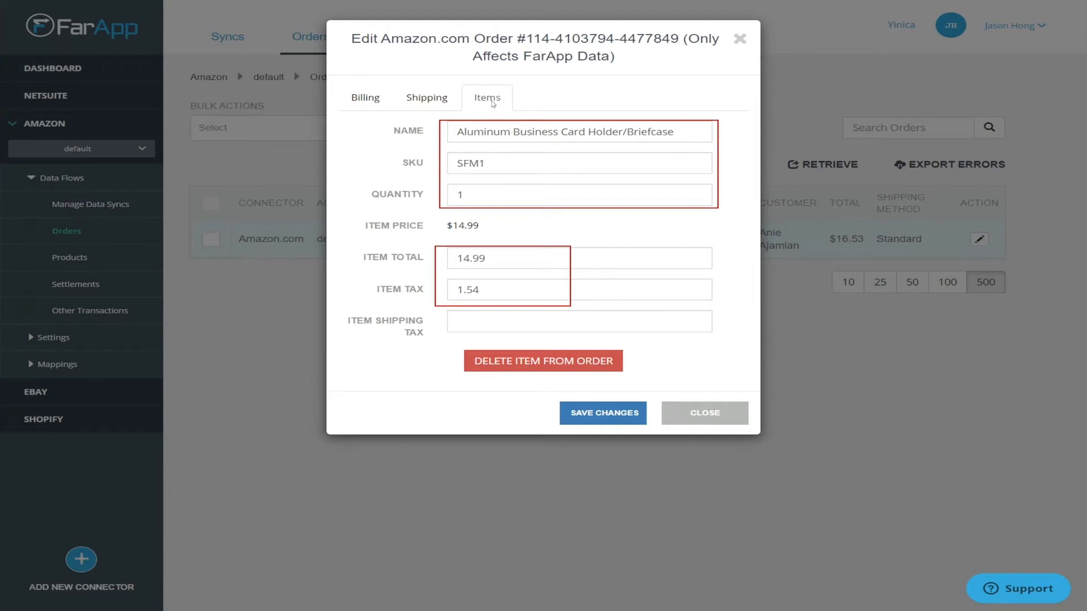
pyautogui.click(703, 412)
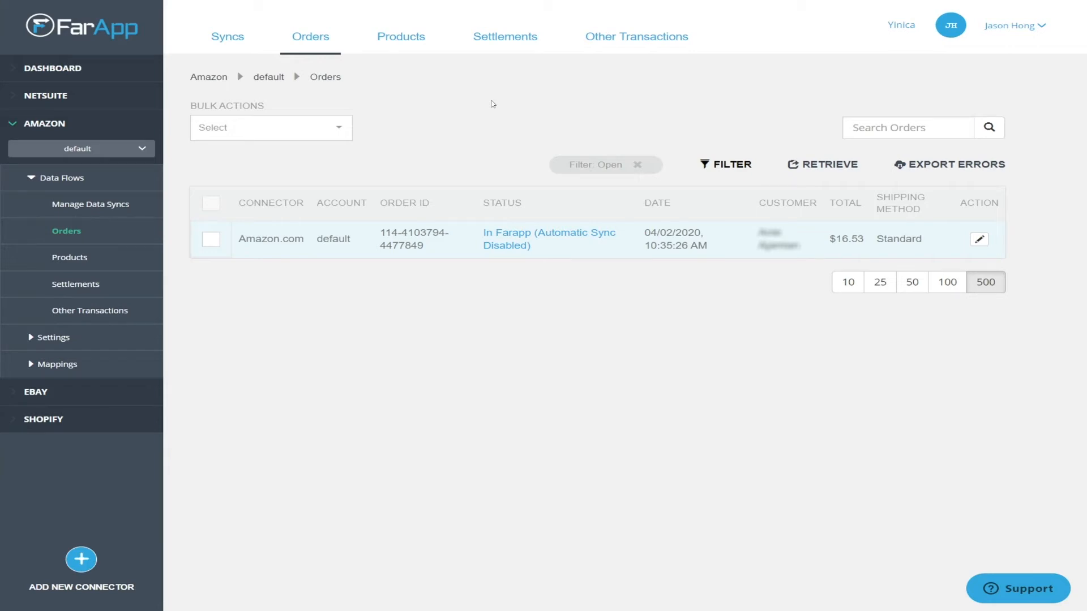
pyautogui.moveTo(953, 227)
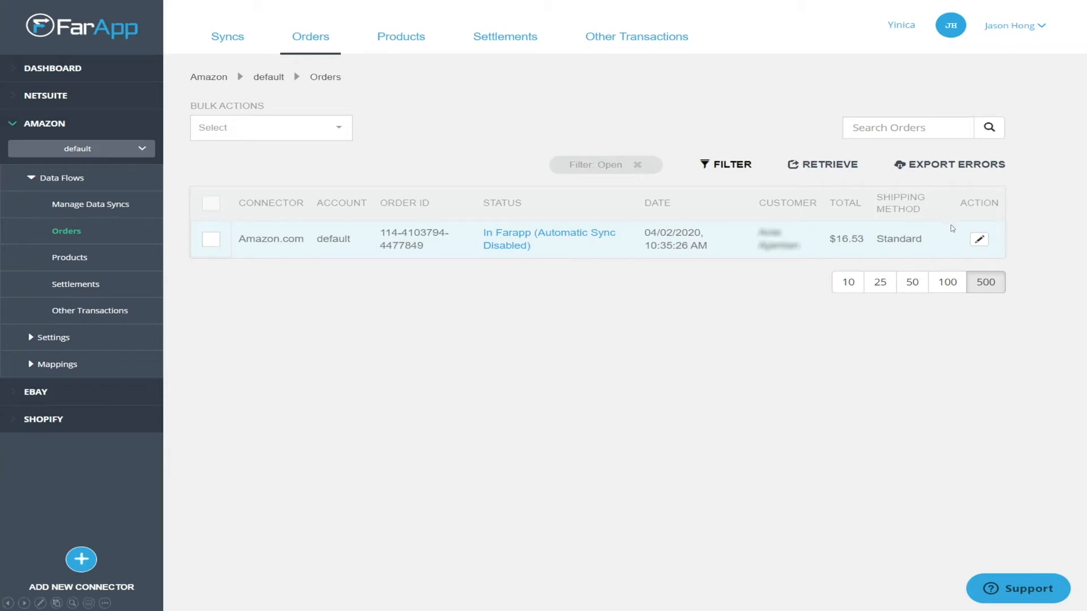
pyautogui.click(978, 239)
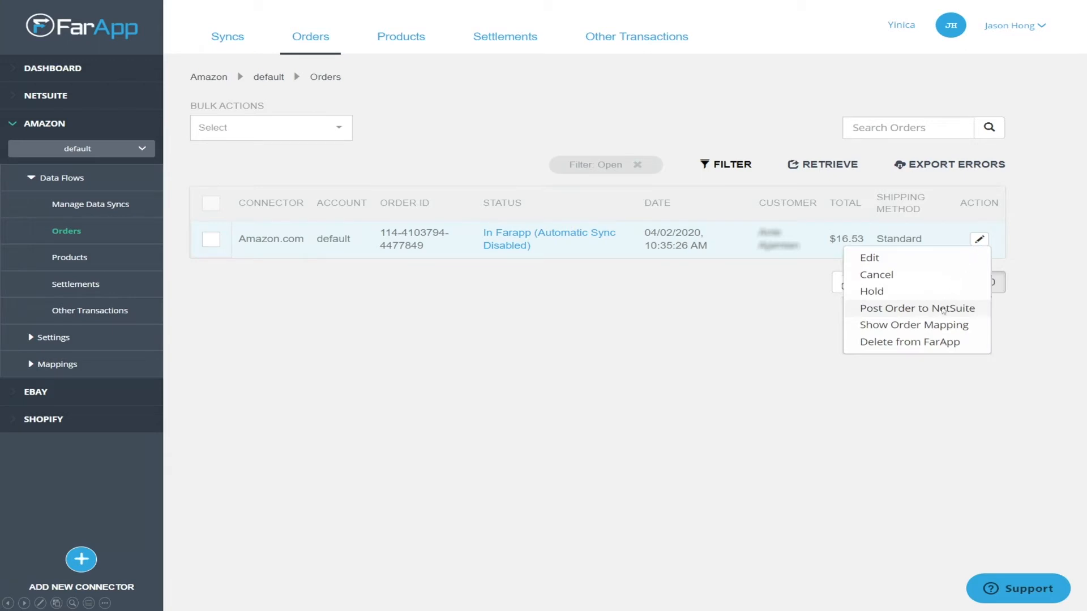
pyautogui.moveTo(941, 314)
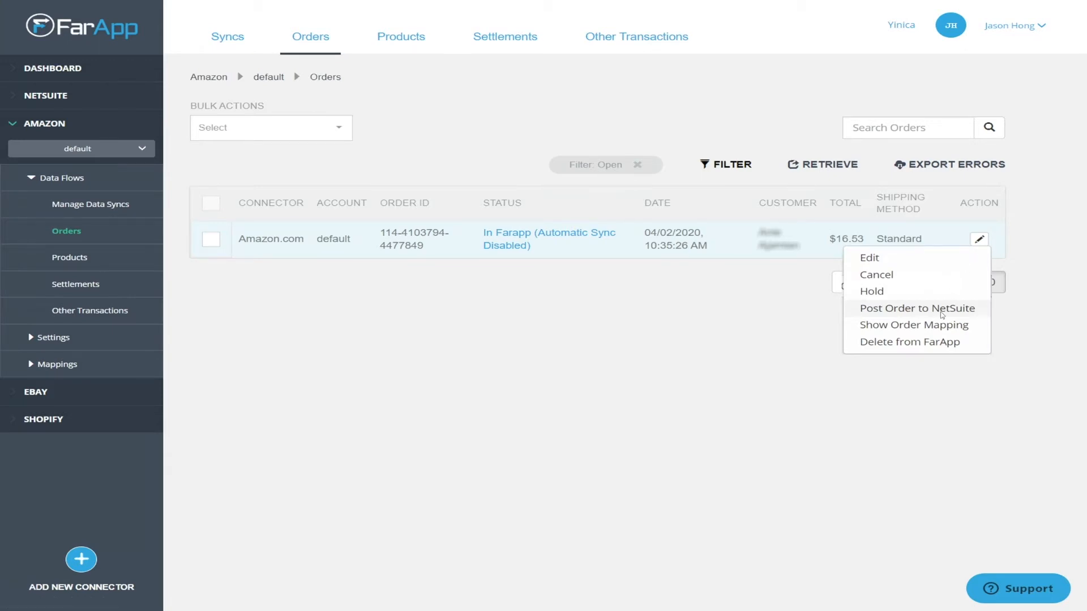
pyautogui.click(916, 308)
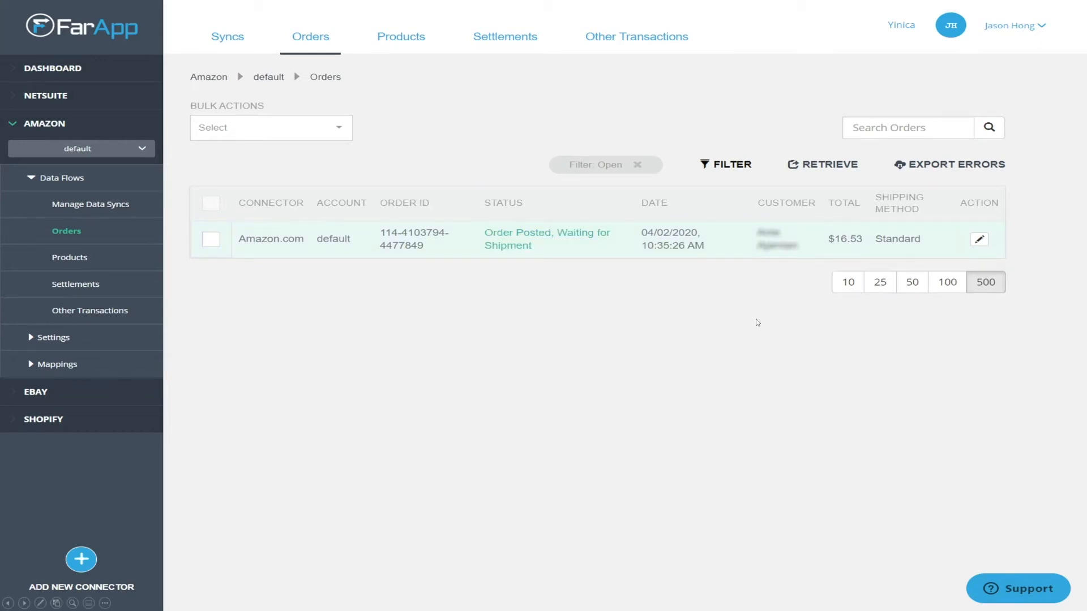
pyautogui.moveTo(517, 248)
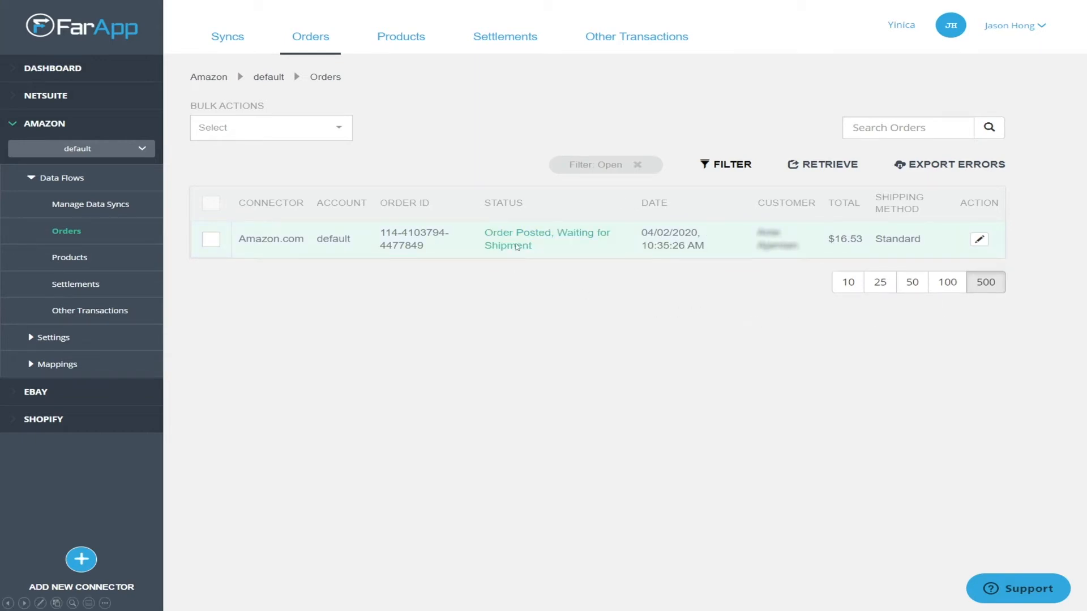
pyautogui.moveTo(533, 260)
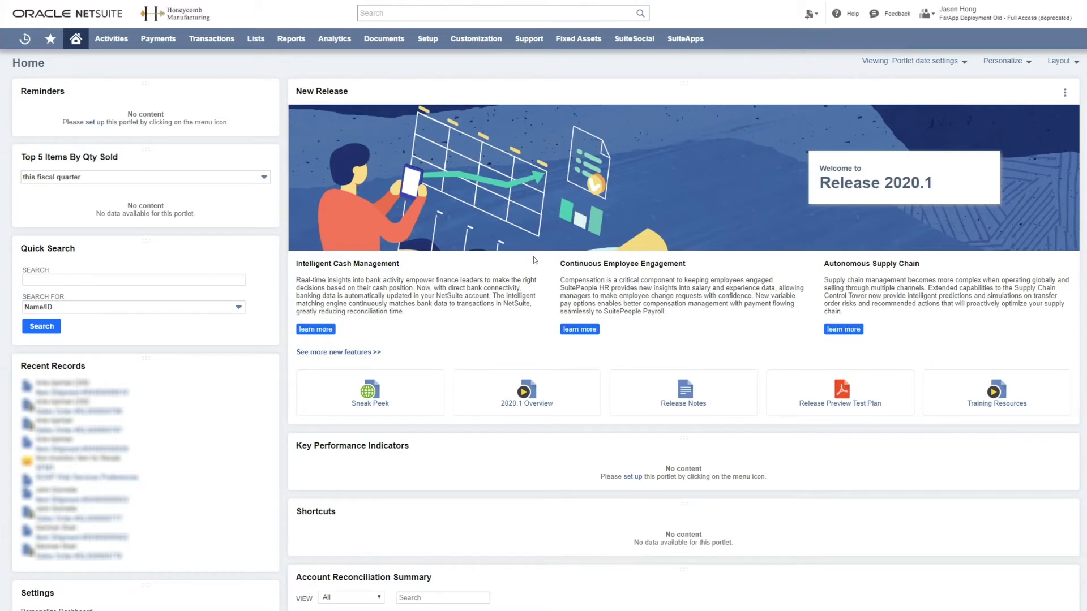
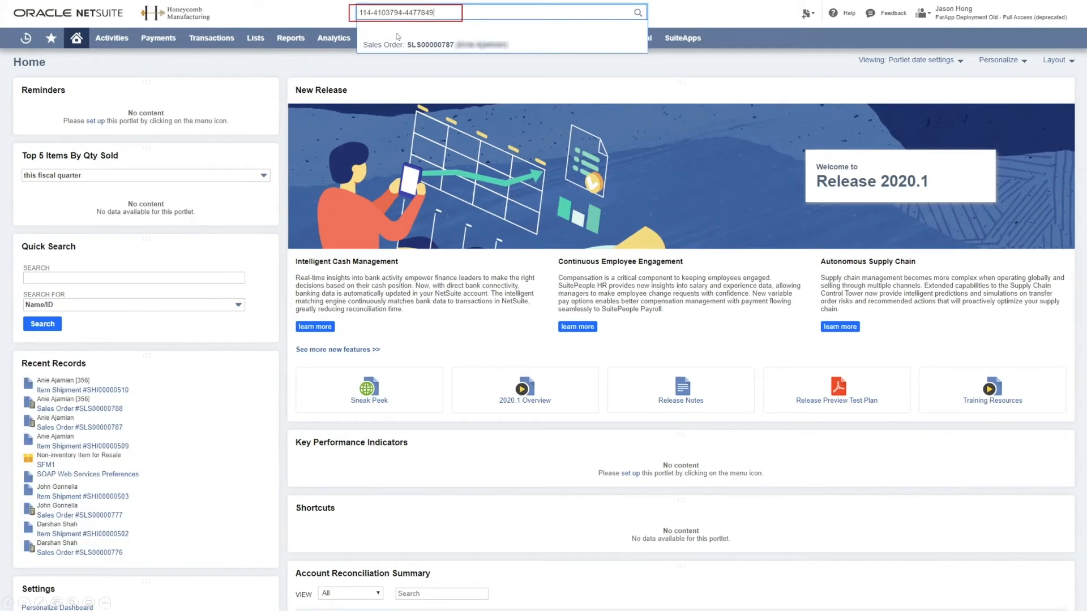
pyautogui.moveTo(386, 71)
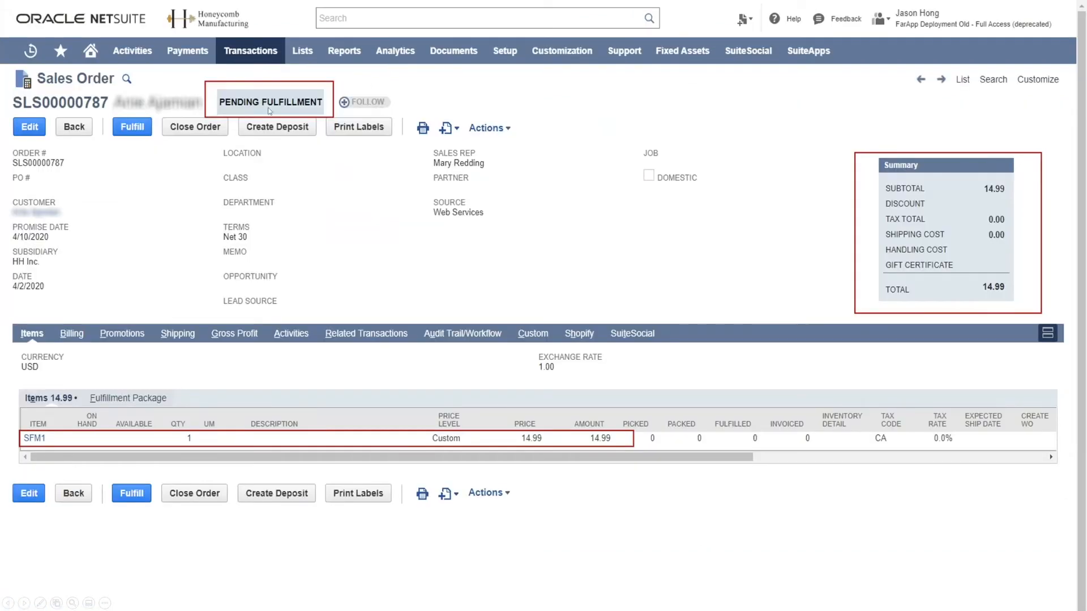
pyautogui.moveTo(233, 95)
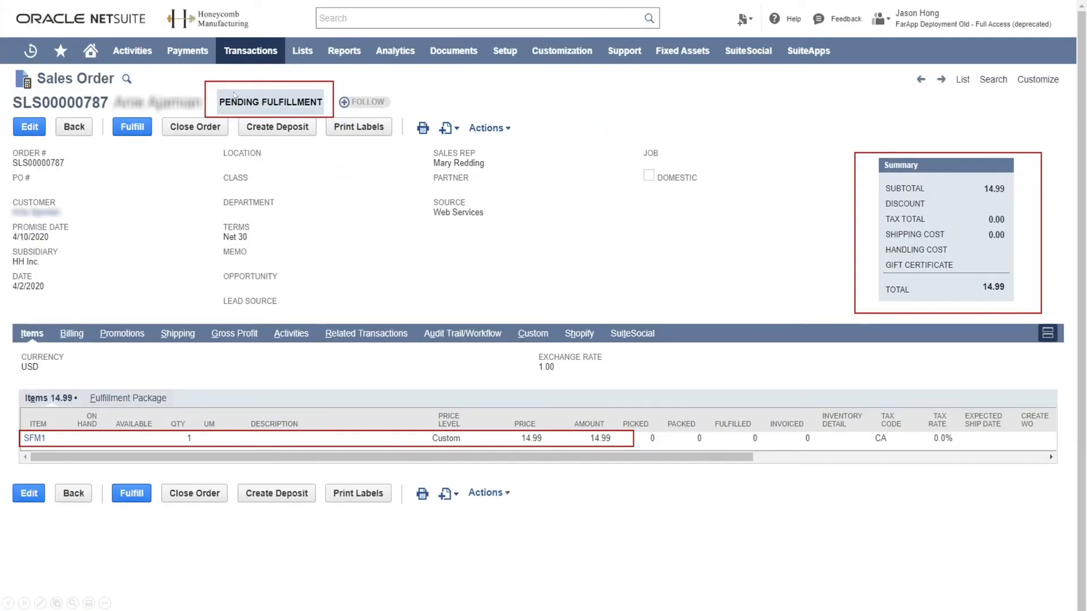
pyautogui.moveTo(281, 90)
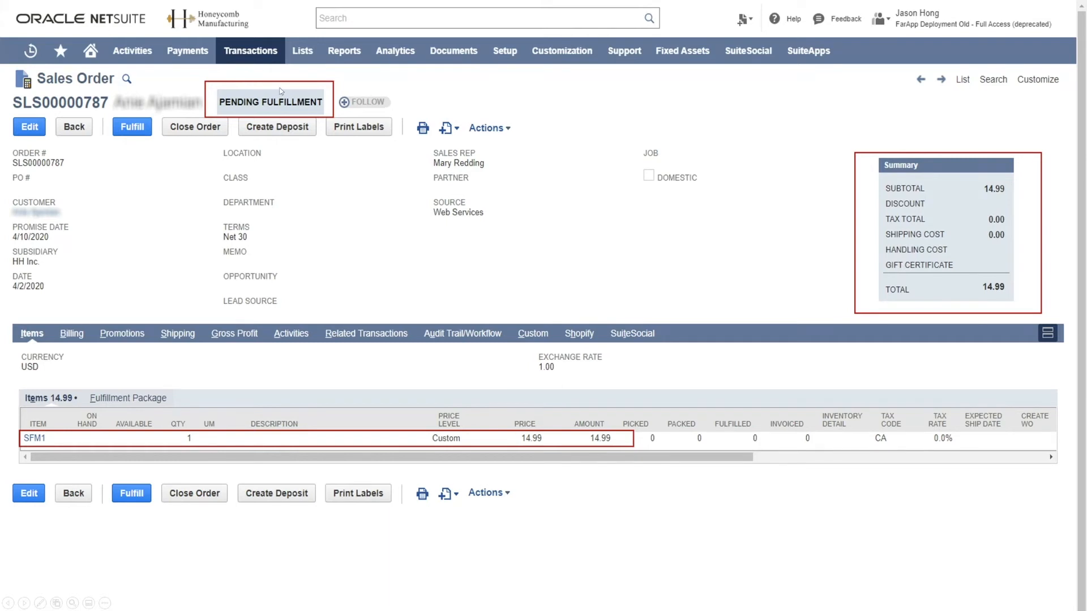
pyautogui.moveTo(514, 293)
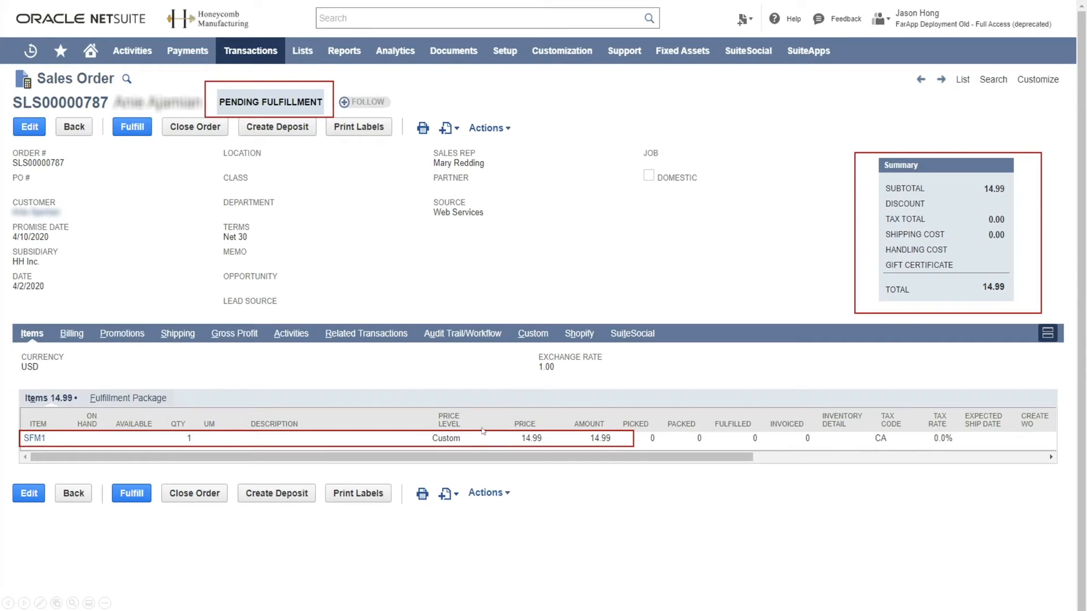
pyautogui.click(178, 333)
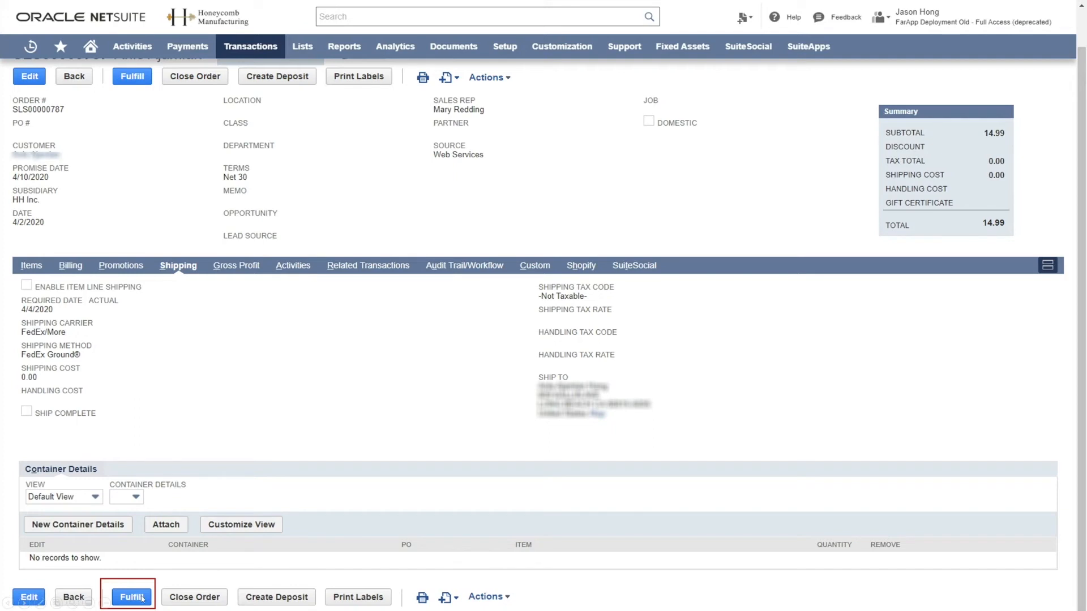
pyautogui.click(131, 597)
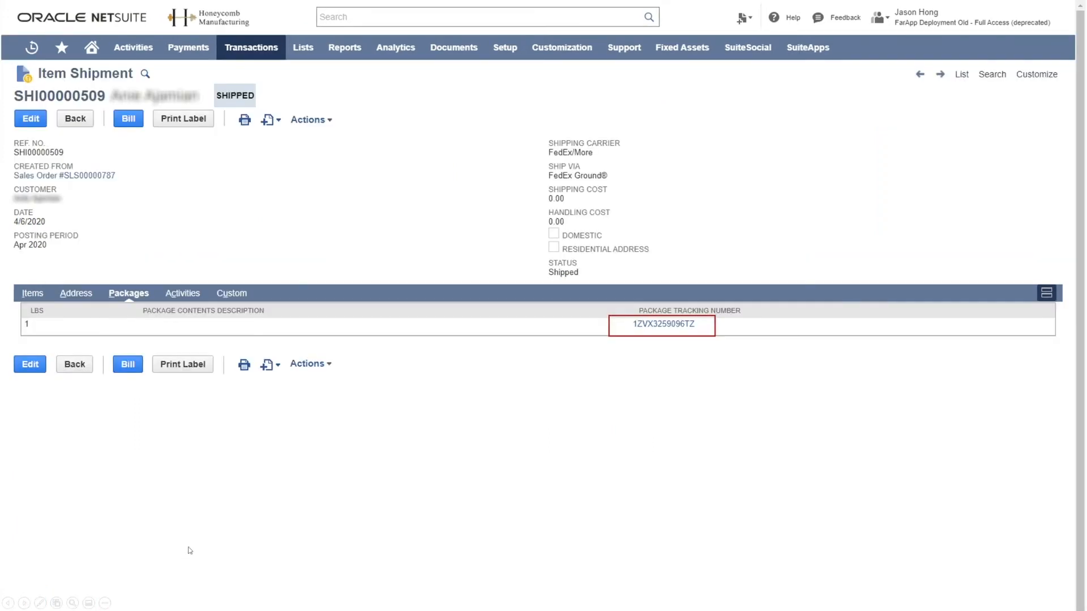
pyautogui.moveTo(181, 552)
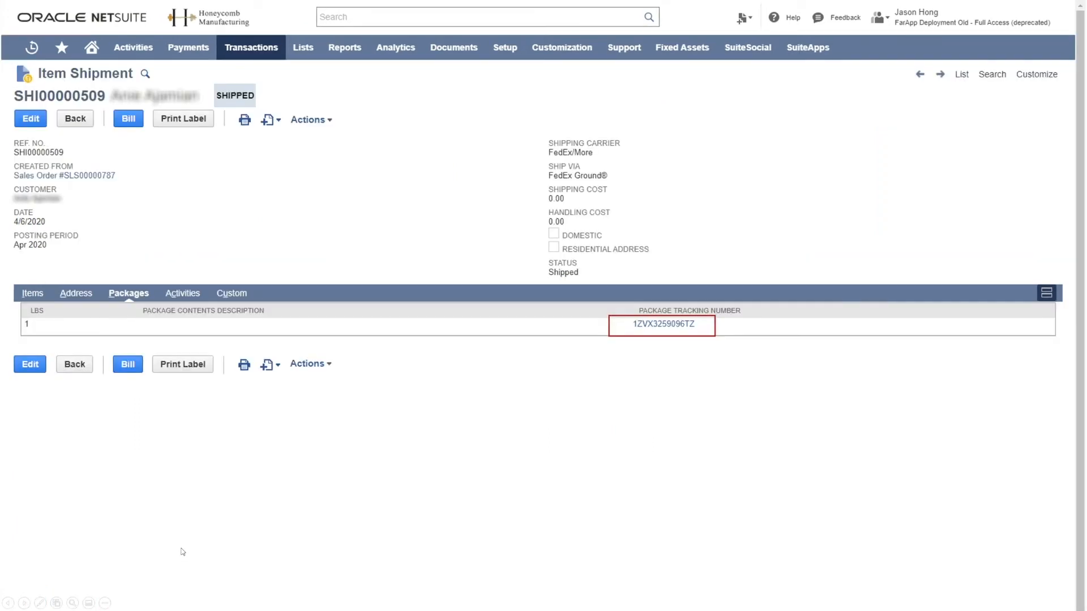
pyautogui.moveTo(639, 443)
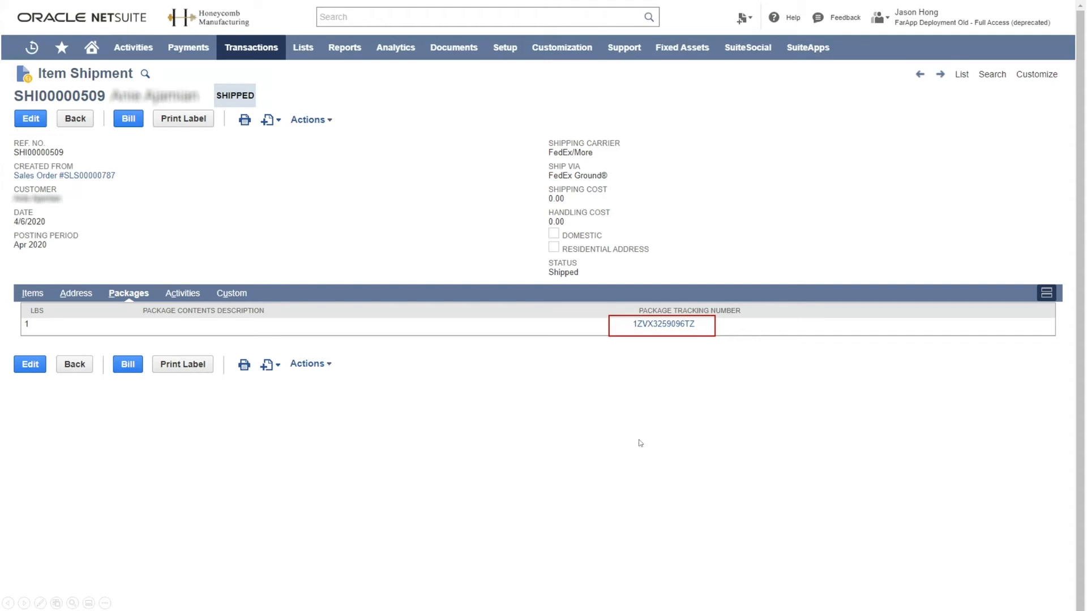
pyautogui.moveTo(233, 193)
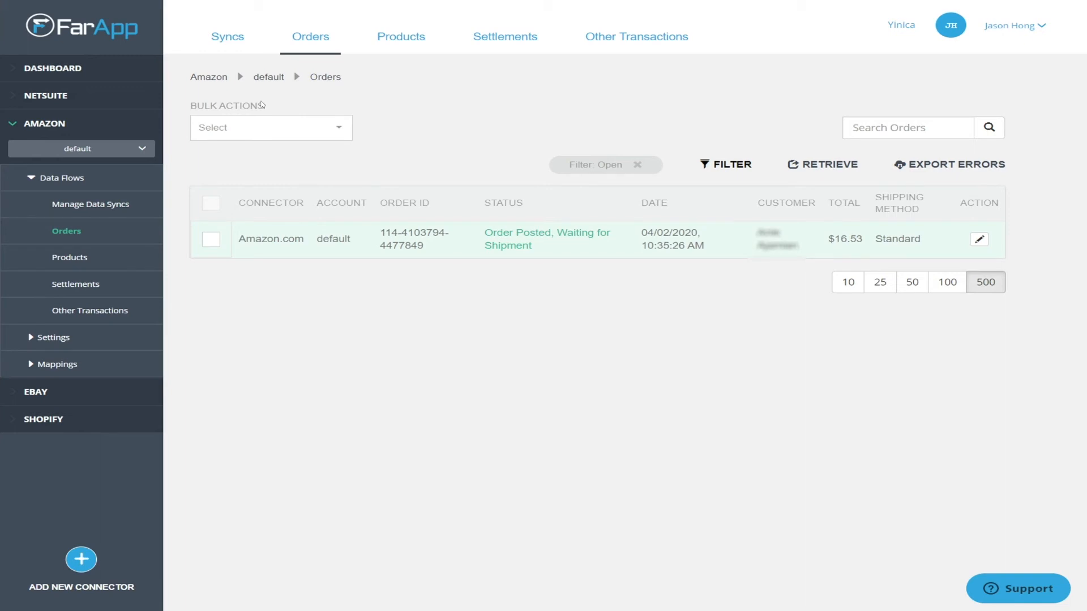
pyautogui.click(978, 239)
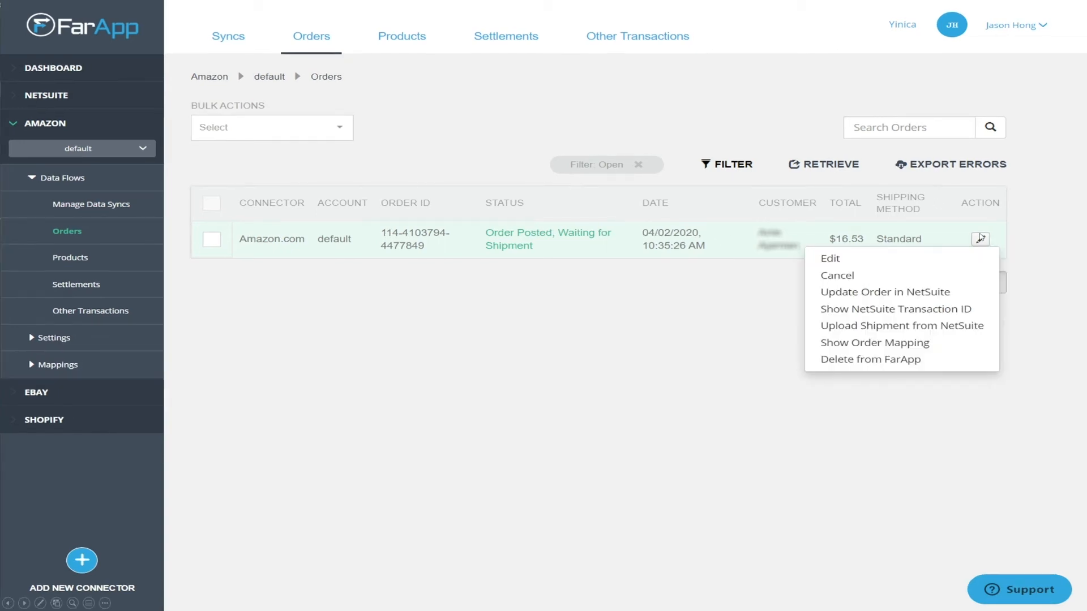
pyautogui.moveTo(901, 325)
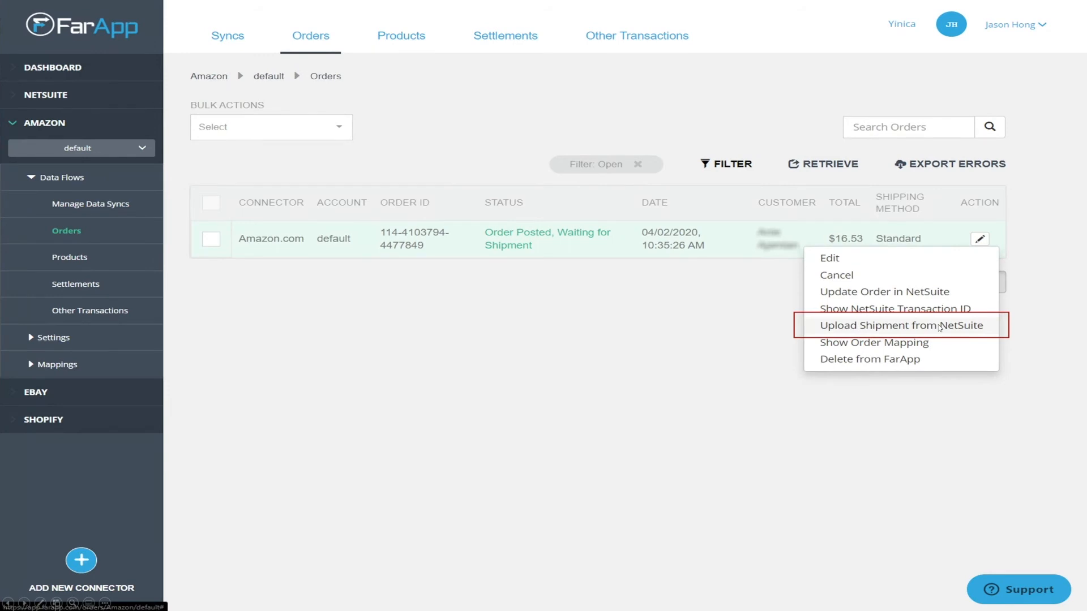
pyautogui.click(895, 325)
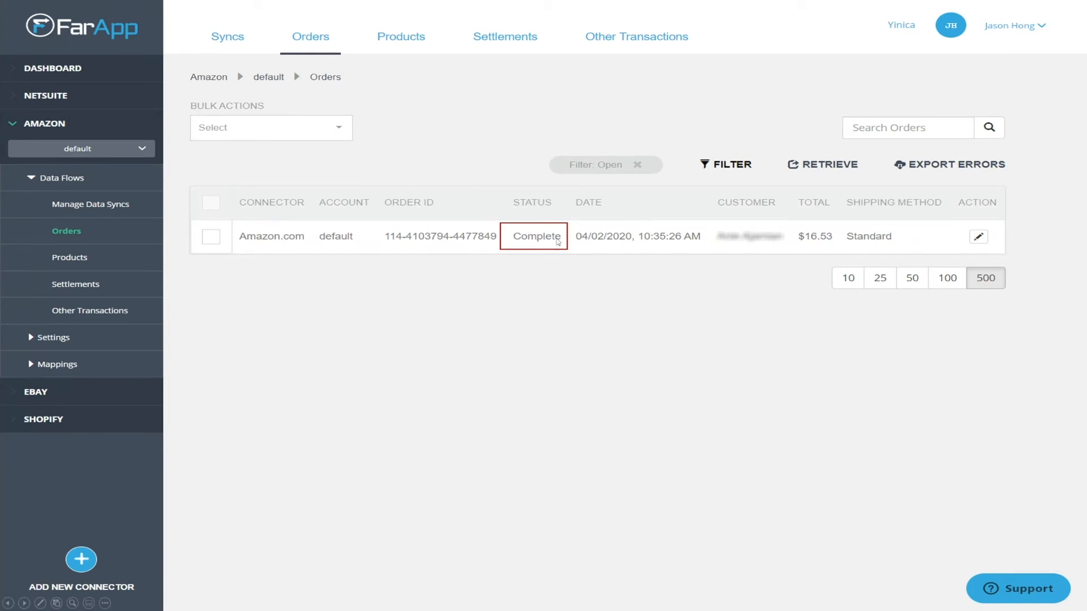
pyautogui.moveTo(562, 270)
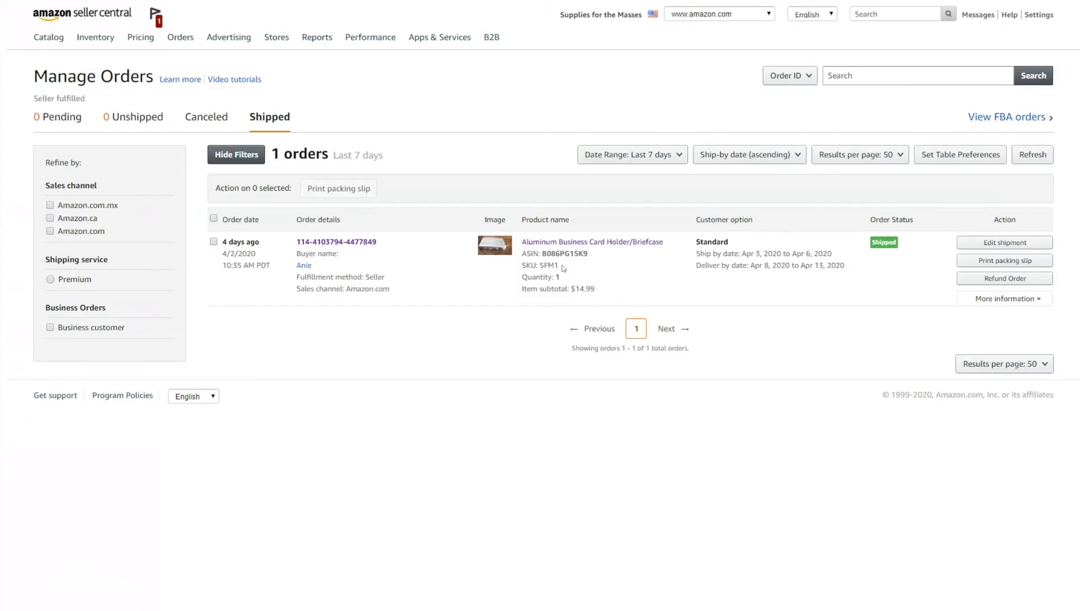
pyautogui.moveTo(570, 274)
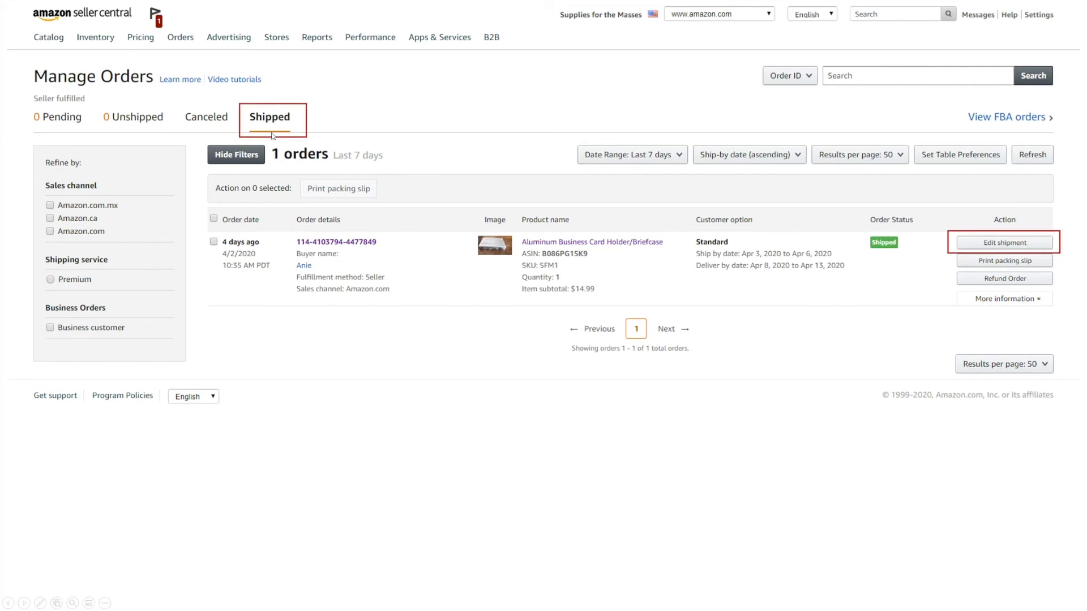
pyautogui.moveTo(1002, 236)
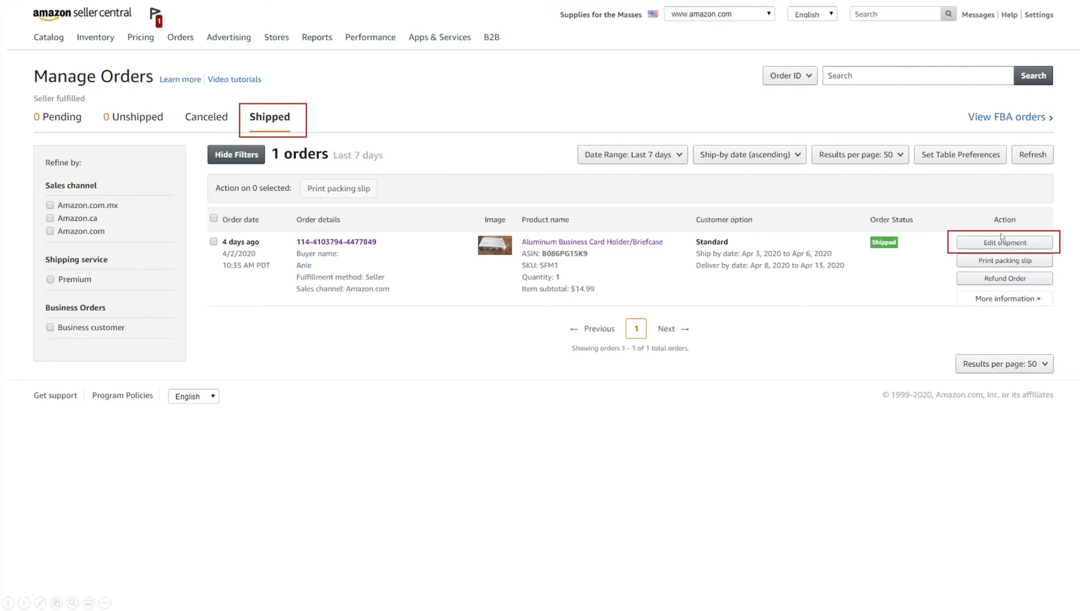
pyautogui.click(1004, 242)
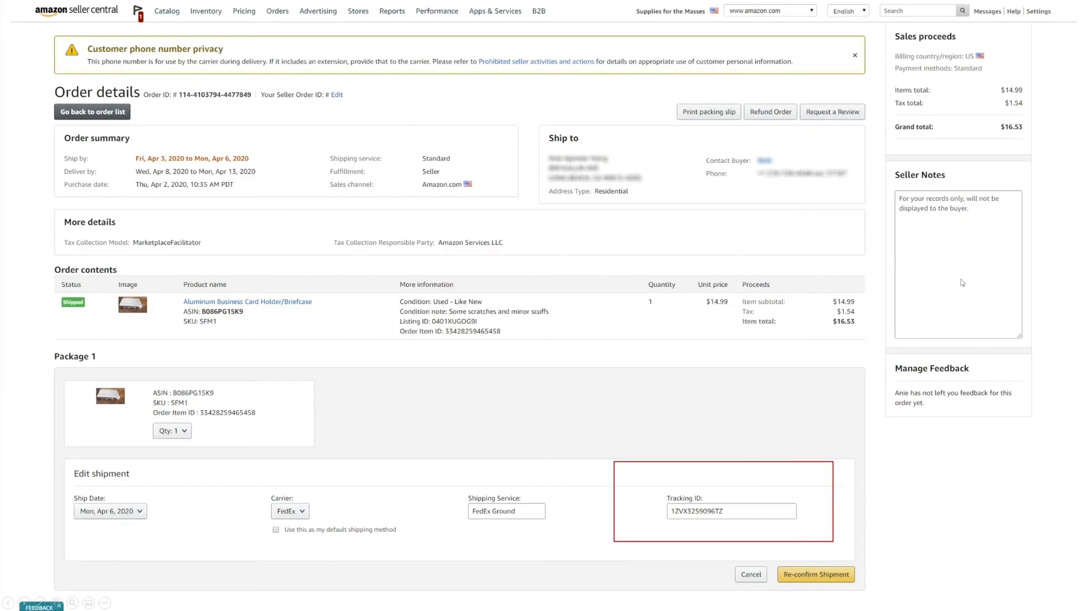
pyautogui.moveTo(754, 496)
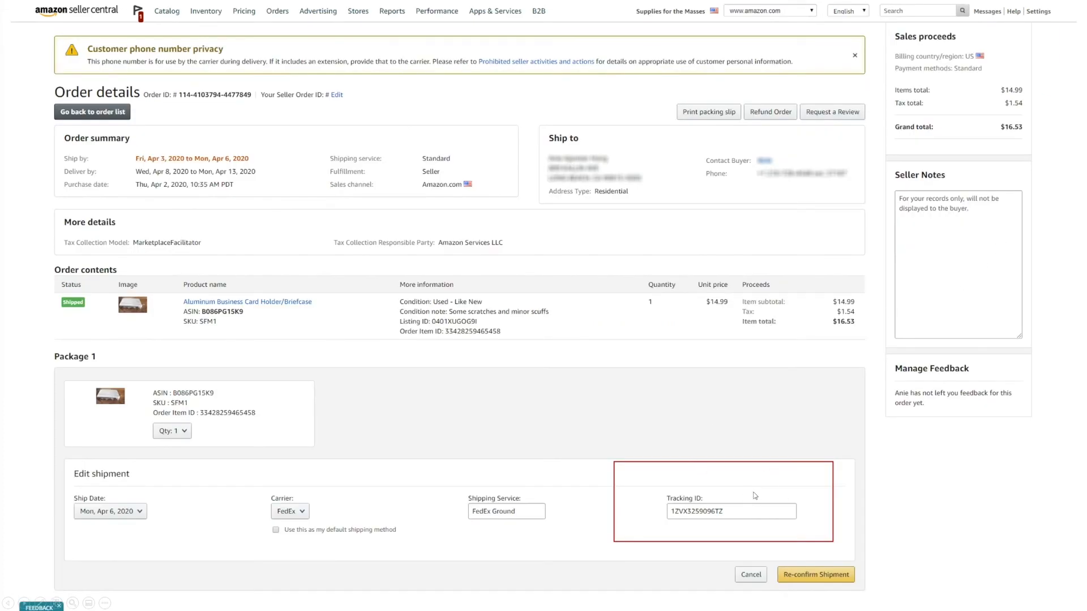
pyautogui.moveTo(773, 505)
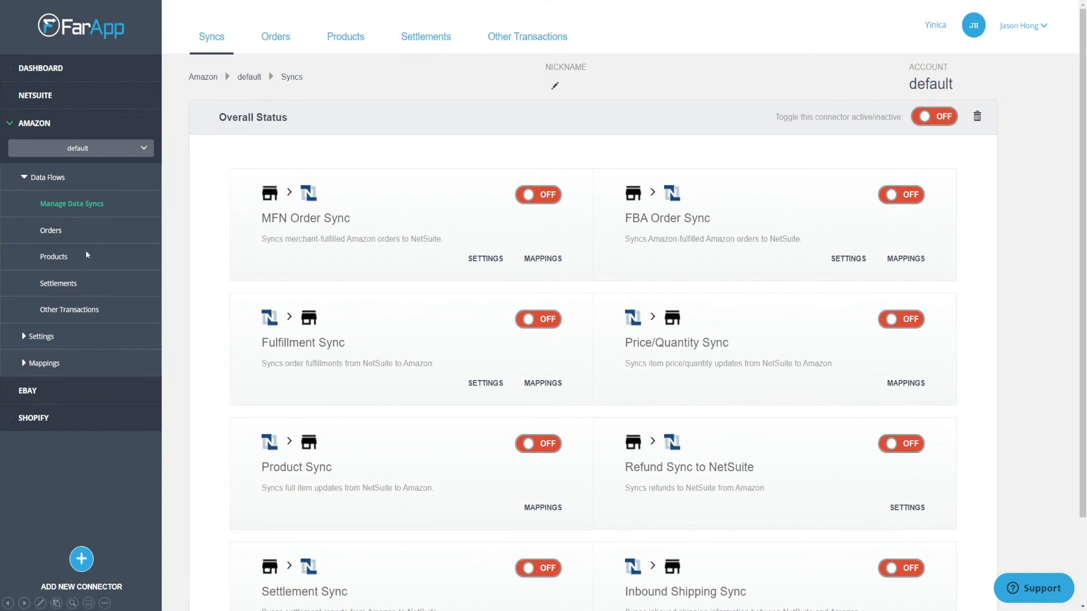
pyautogui.moveTo(105, 215)
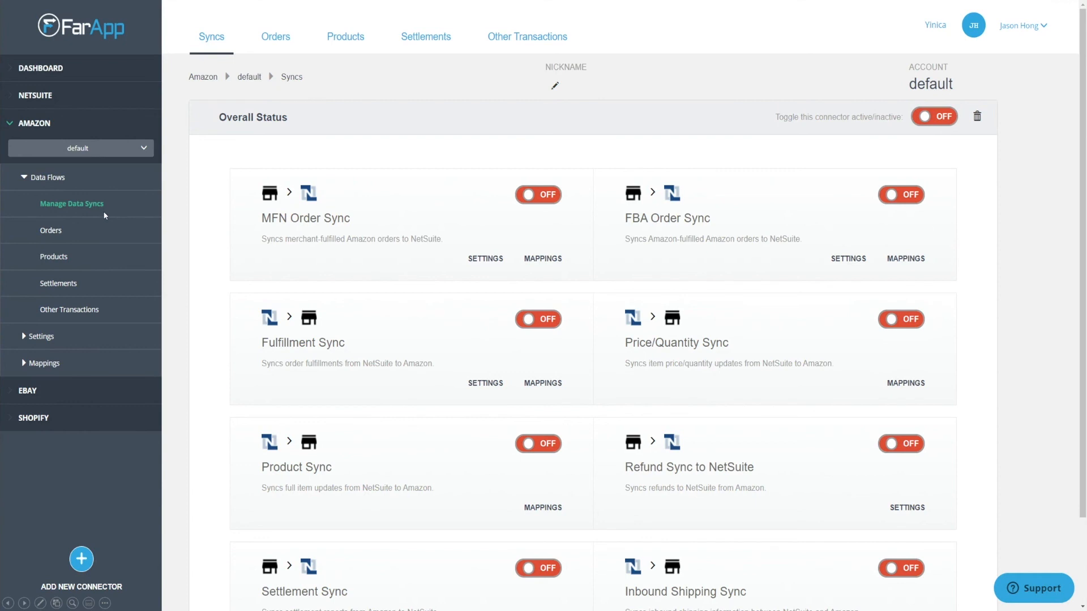
pyautogui.moveTo(117, 217)
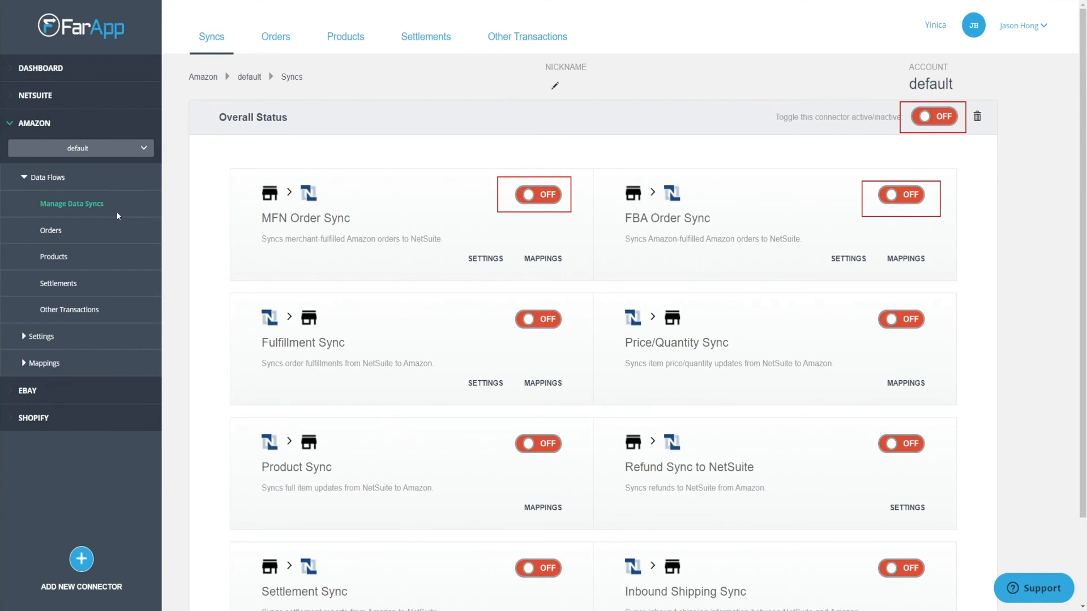
pyautogui.moveTo(234, 218)
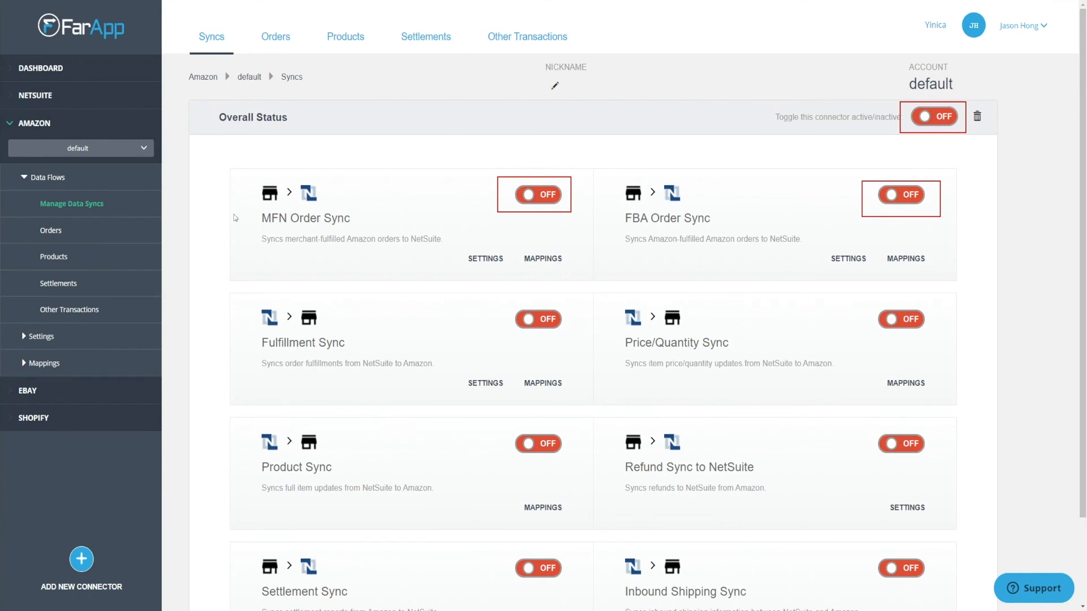
# Step: Switch the Amazon connector on with MFN Order, FBA Order and Fulfillment syncs enabled
pyautogui.click(932, 116)
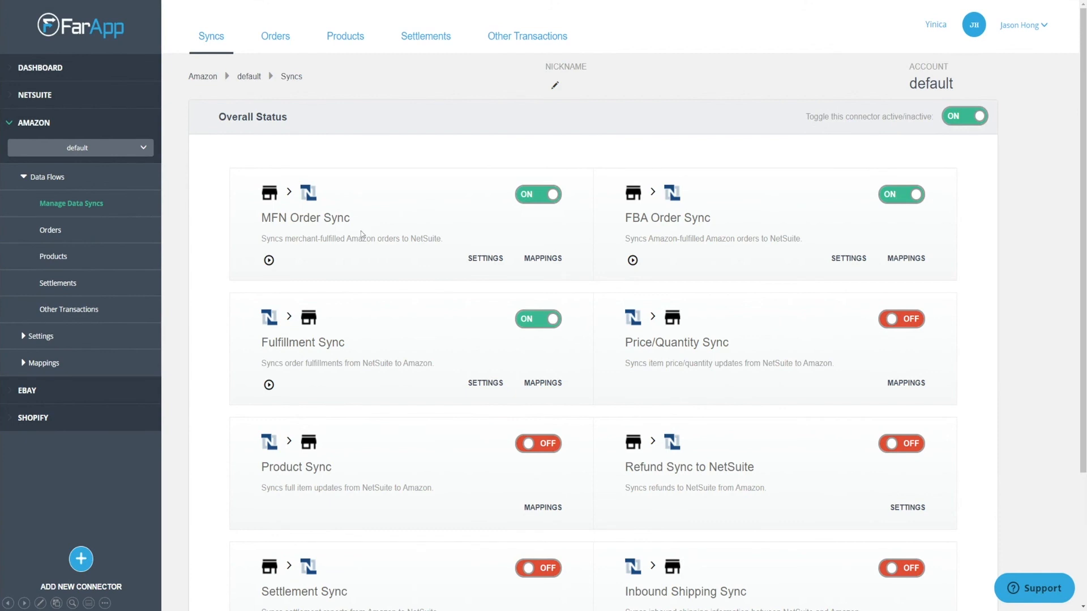
pyautogui.moveTo(794, 178)
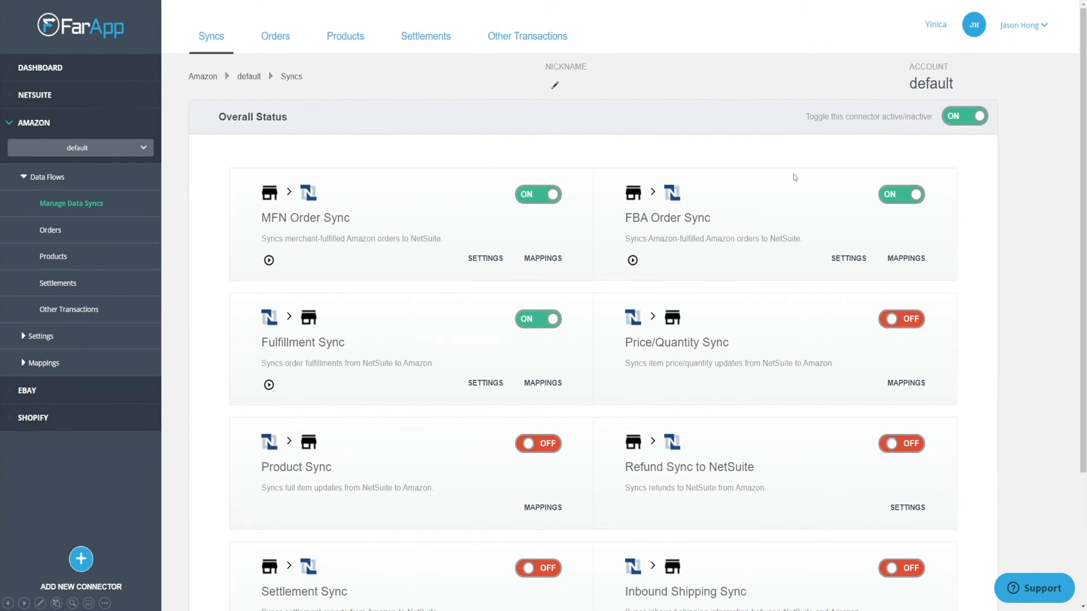
pyautogui.moveTo(898, 127)
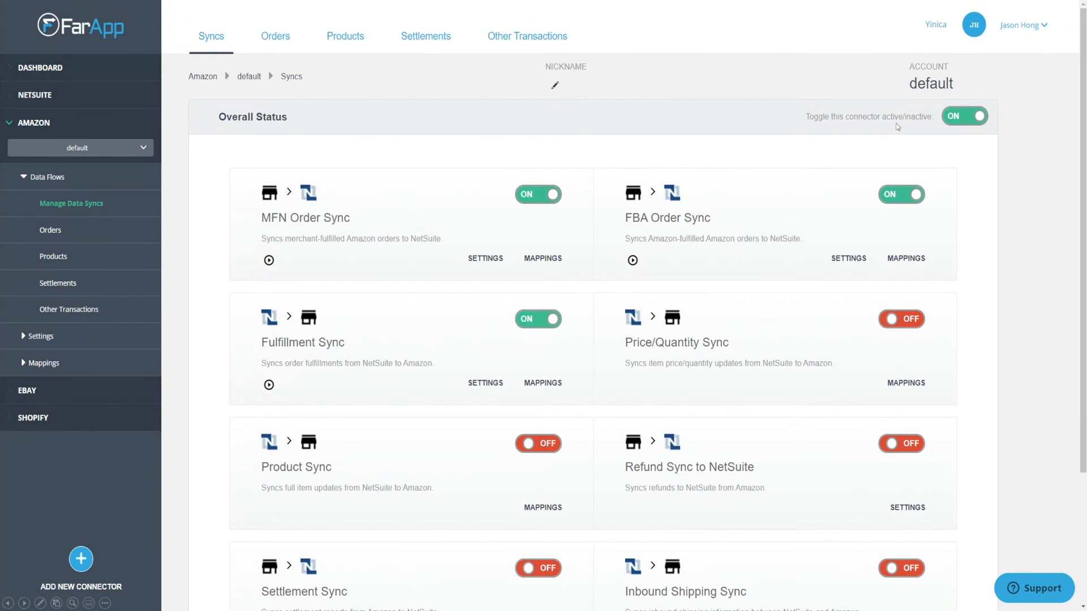
pyautogui.moveTo(704, 223)
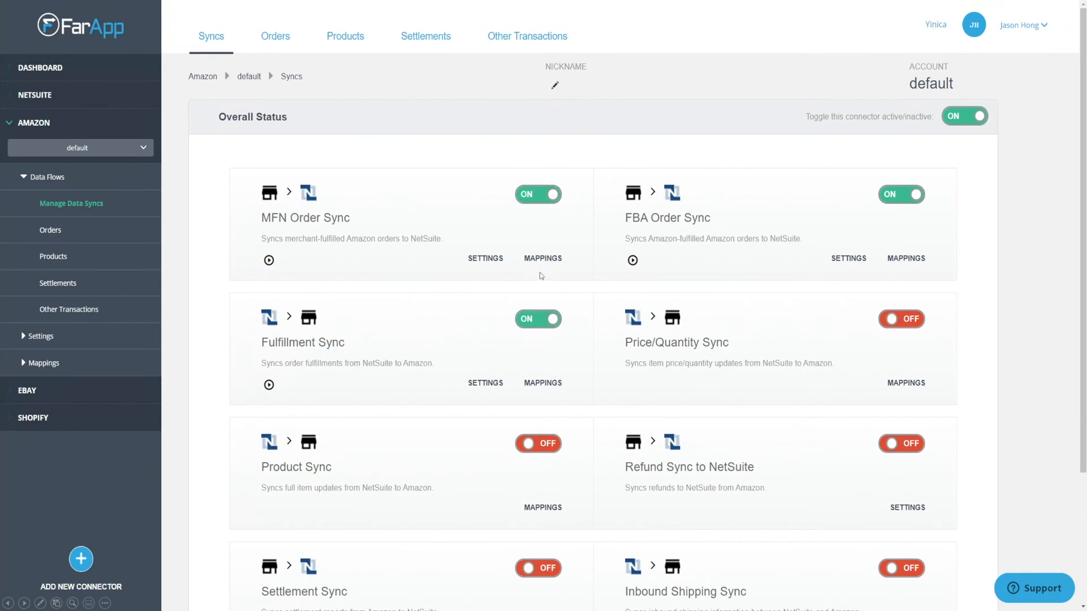
pyautogui.moveTo(626, 452)
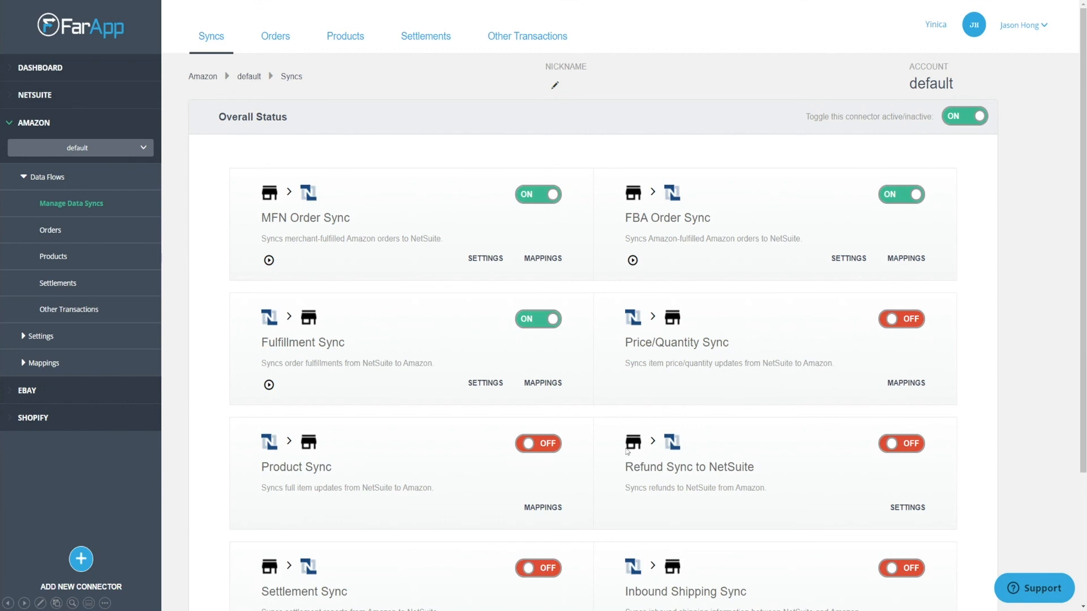